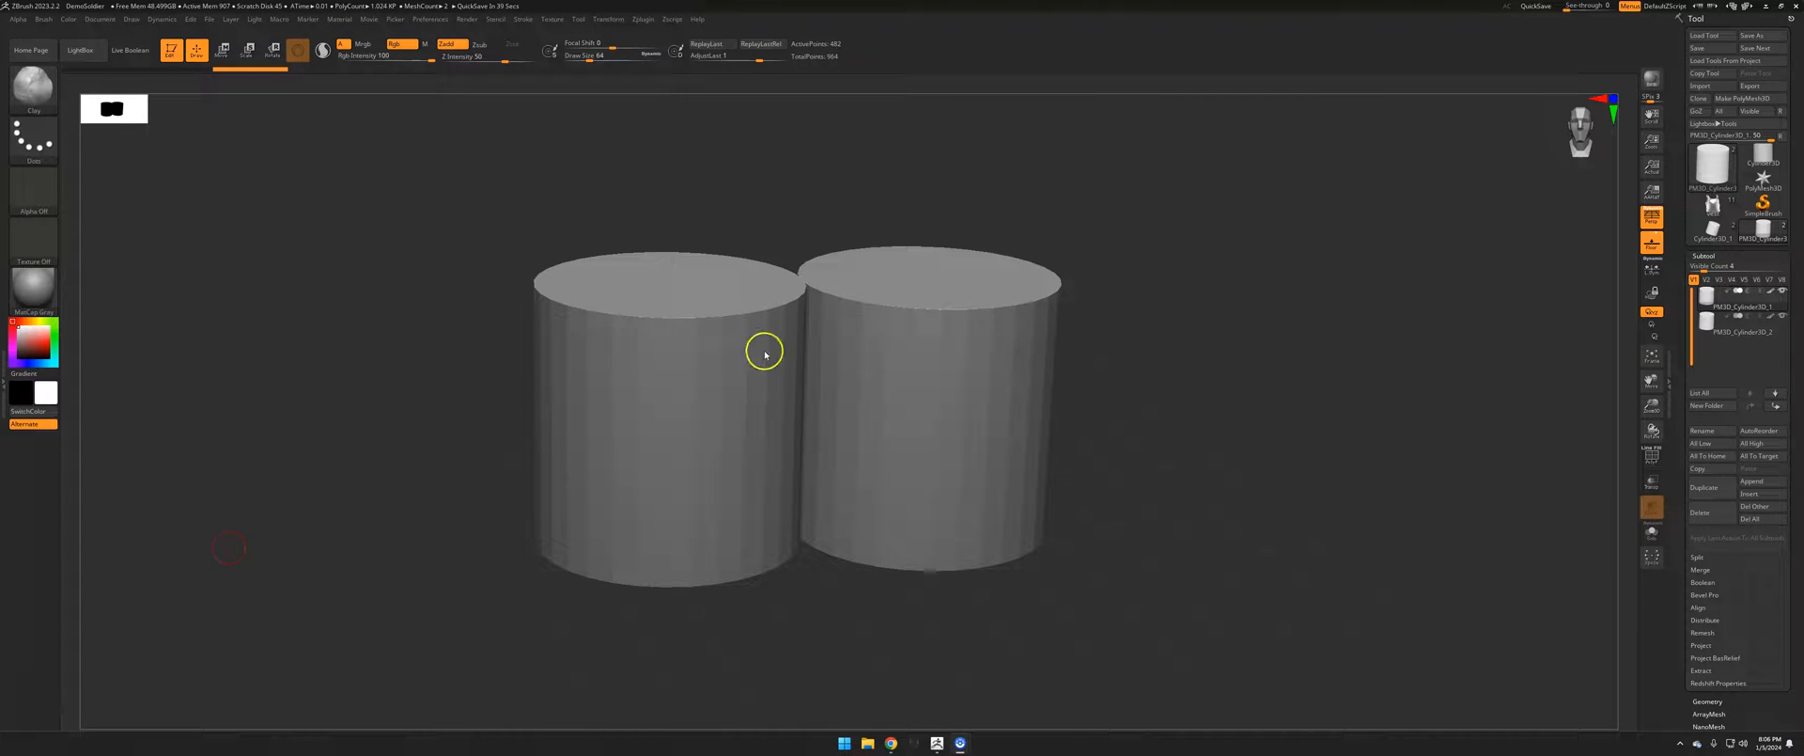
mouse_move(1686, 297)
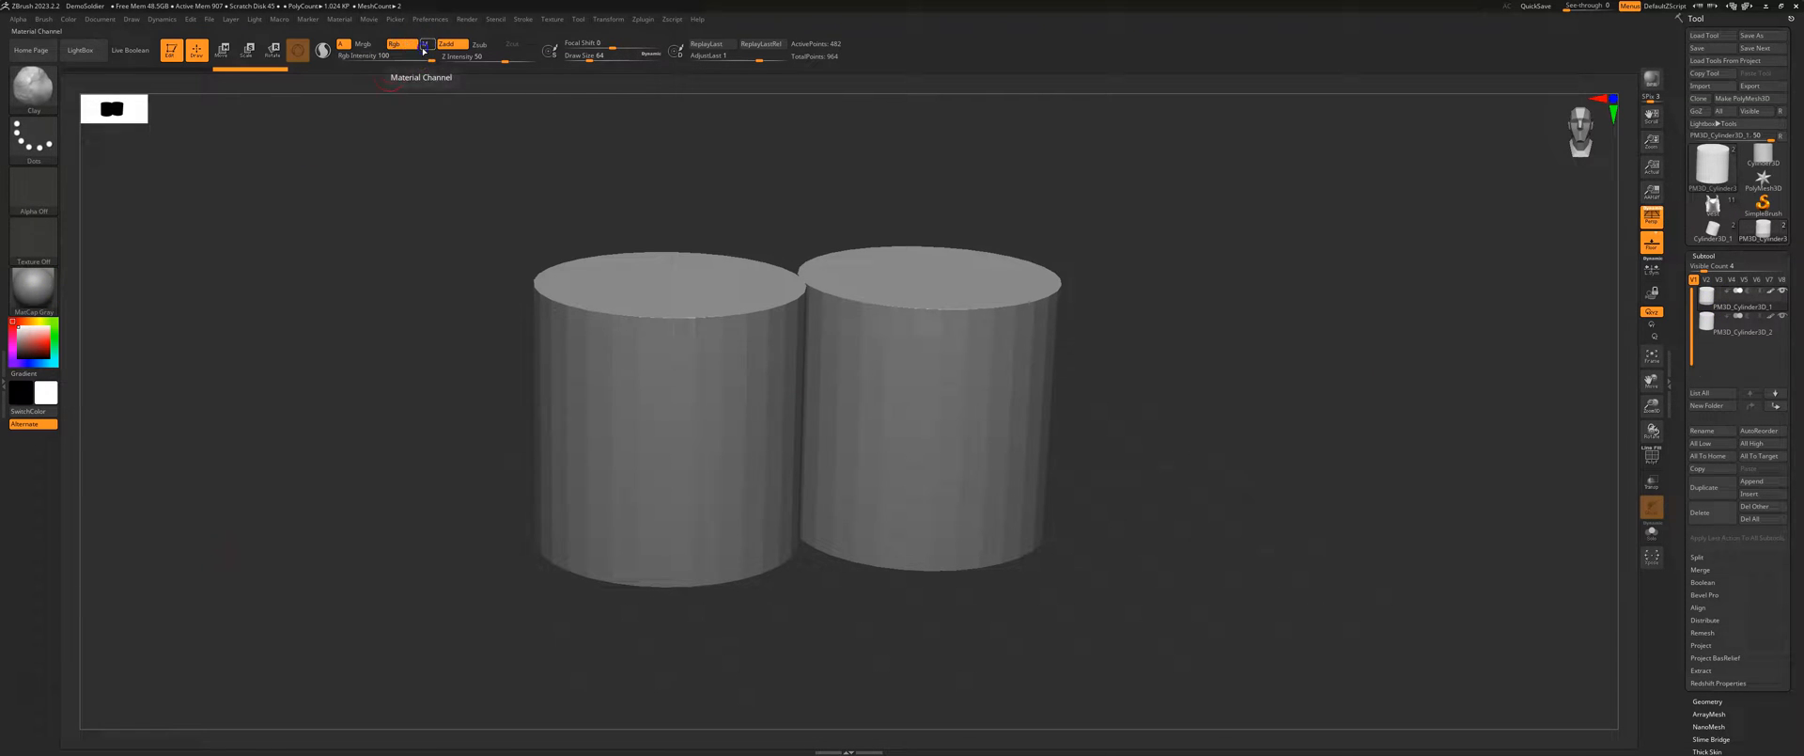
Step: With the M channel only, choose a Chrome material and FillObject onto the first cylinder
click(427, 44)
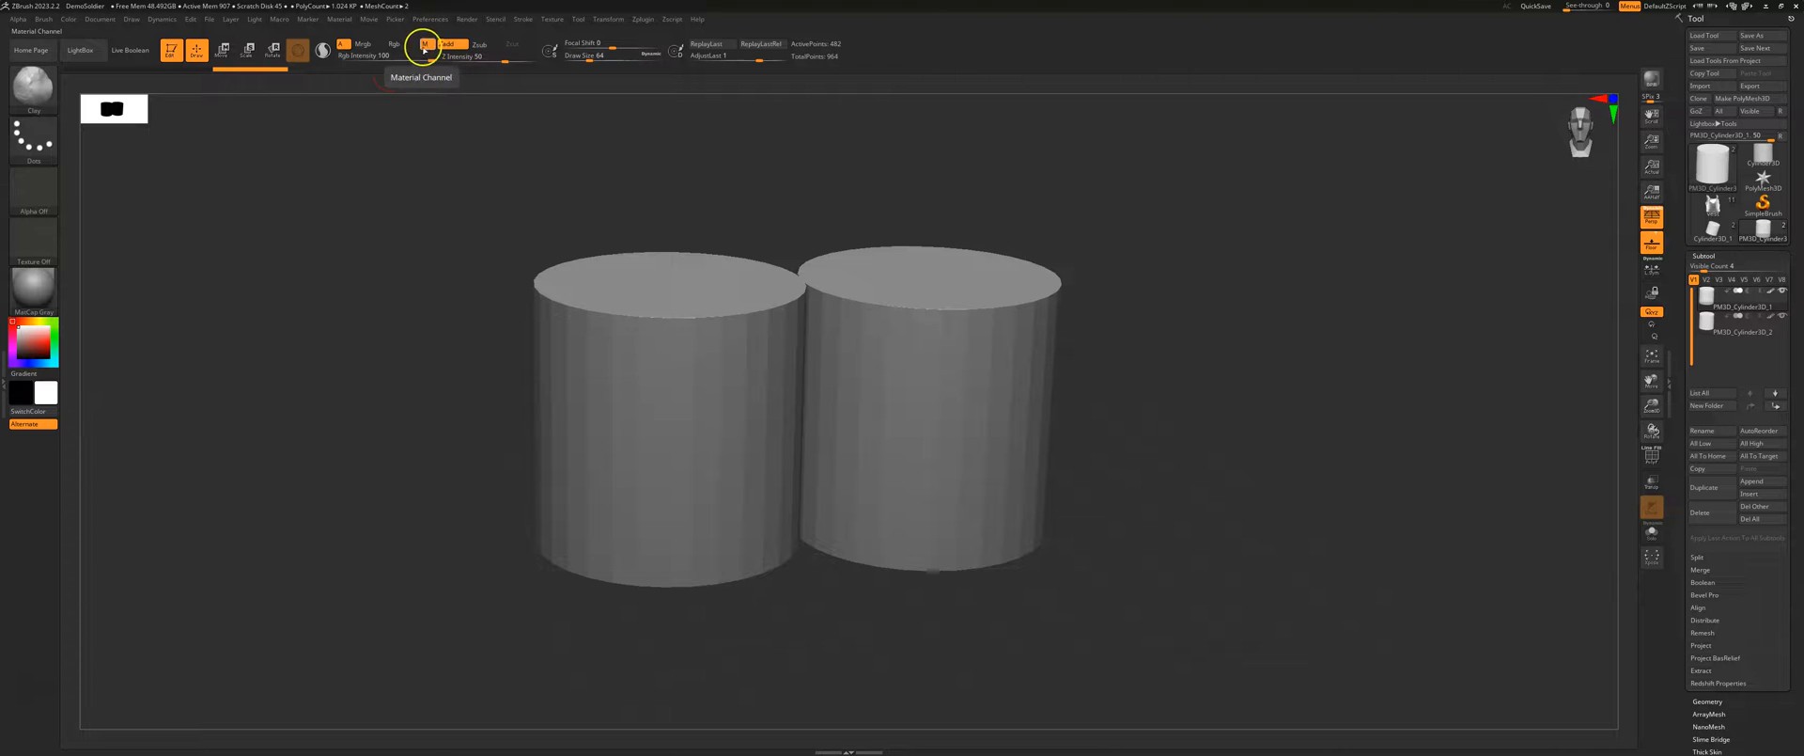
click(32, 288)
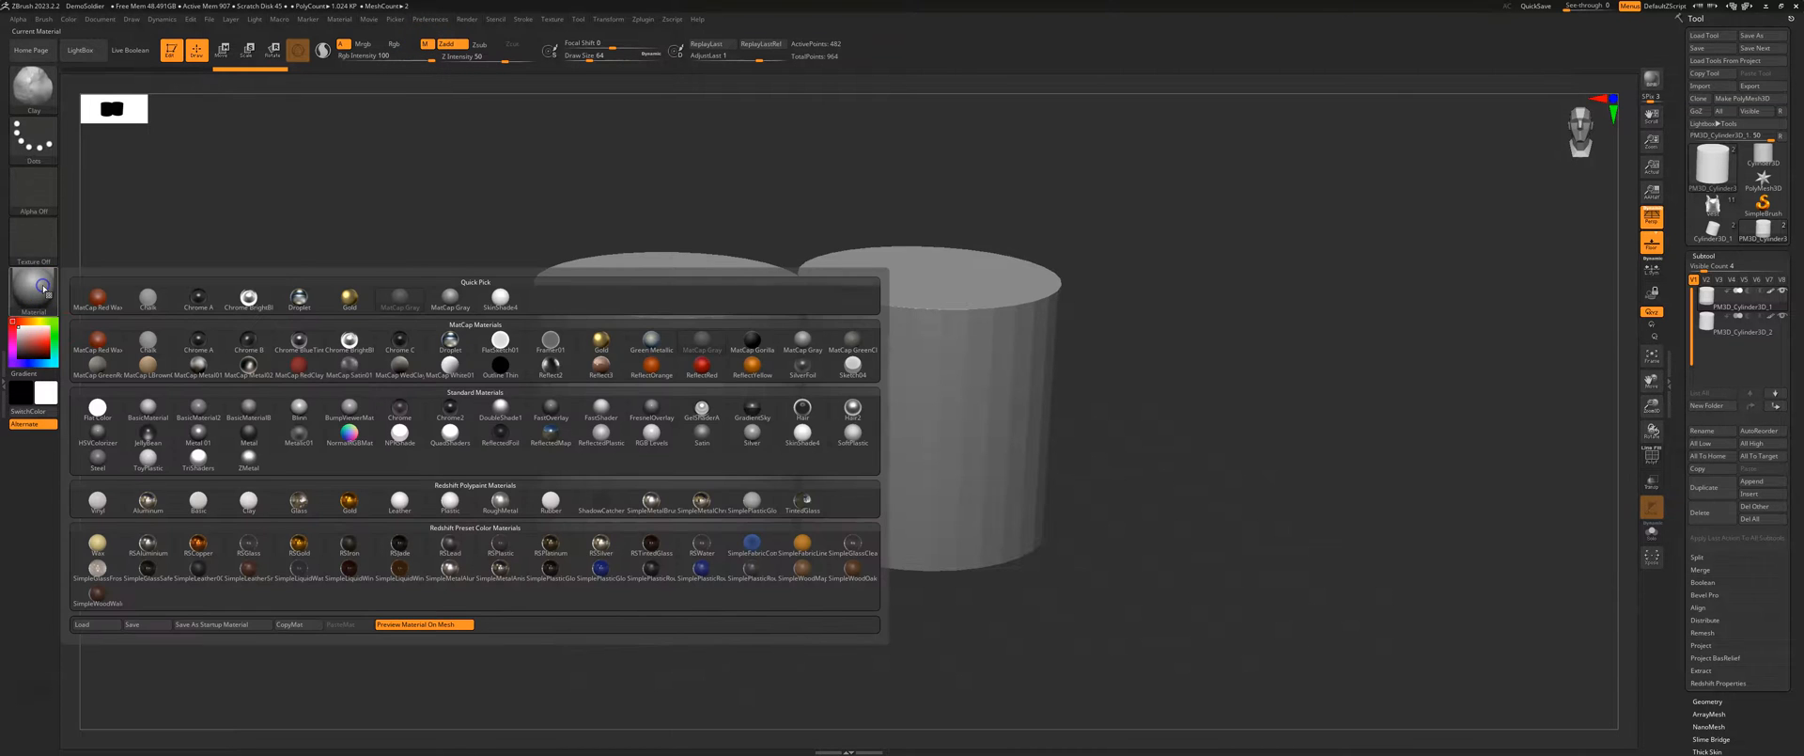
click(248, 342)
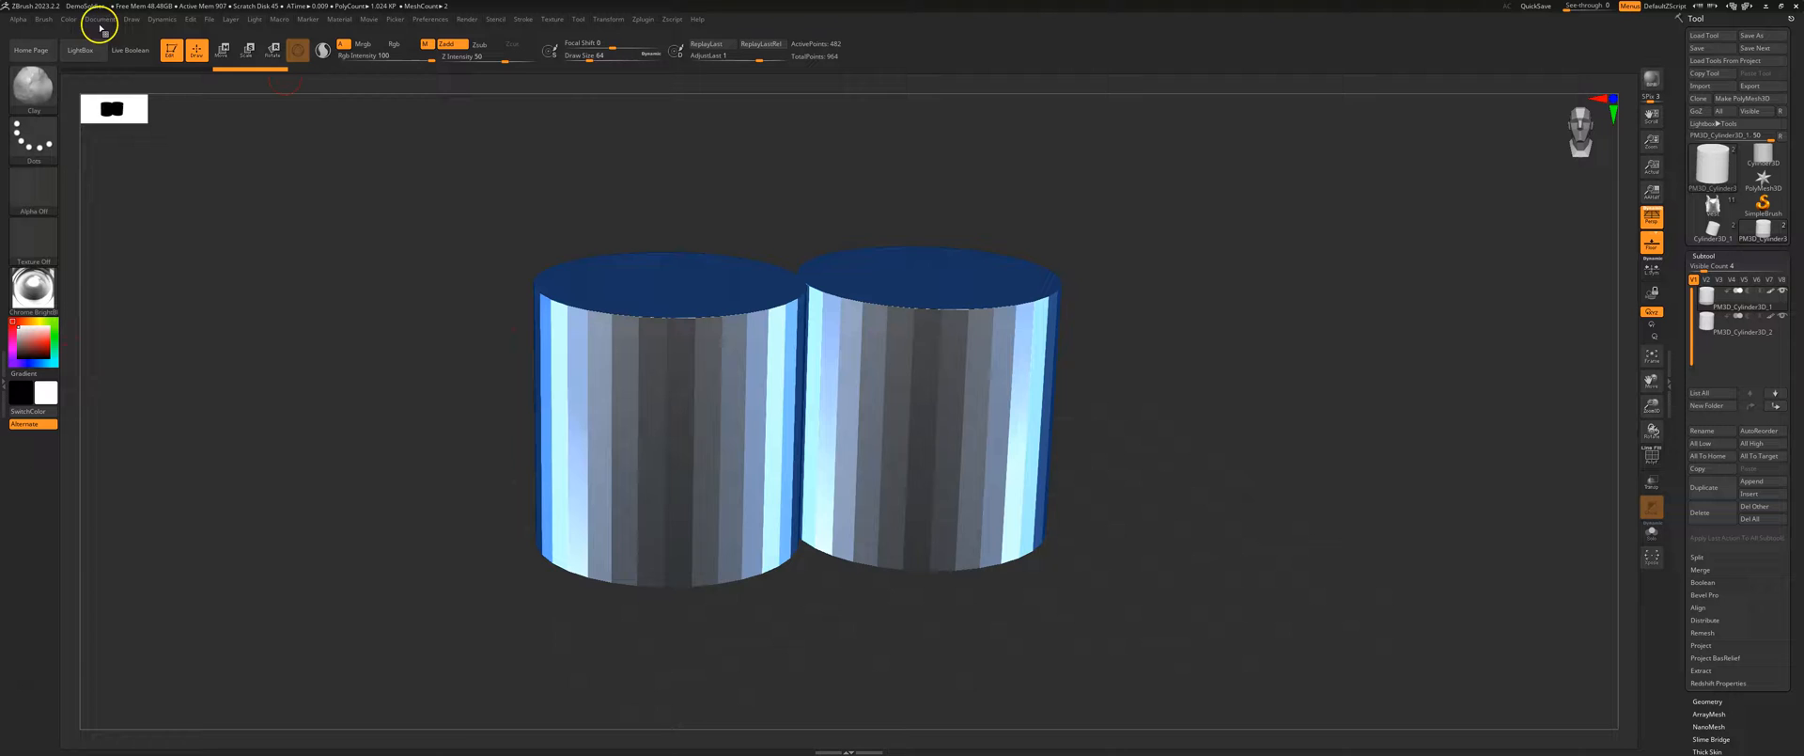
click(69, 19)
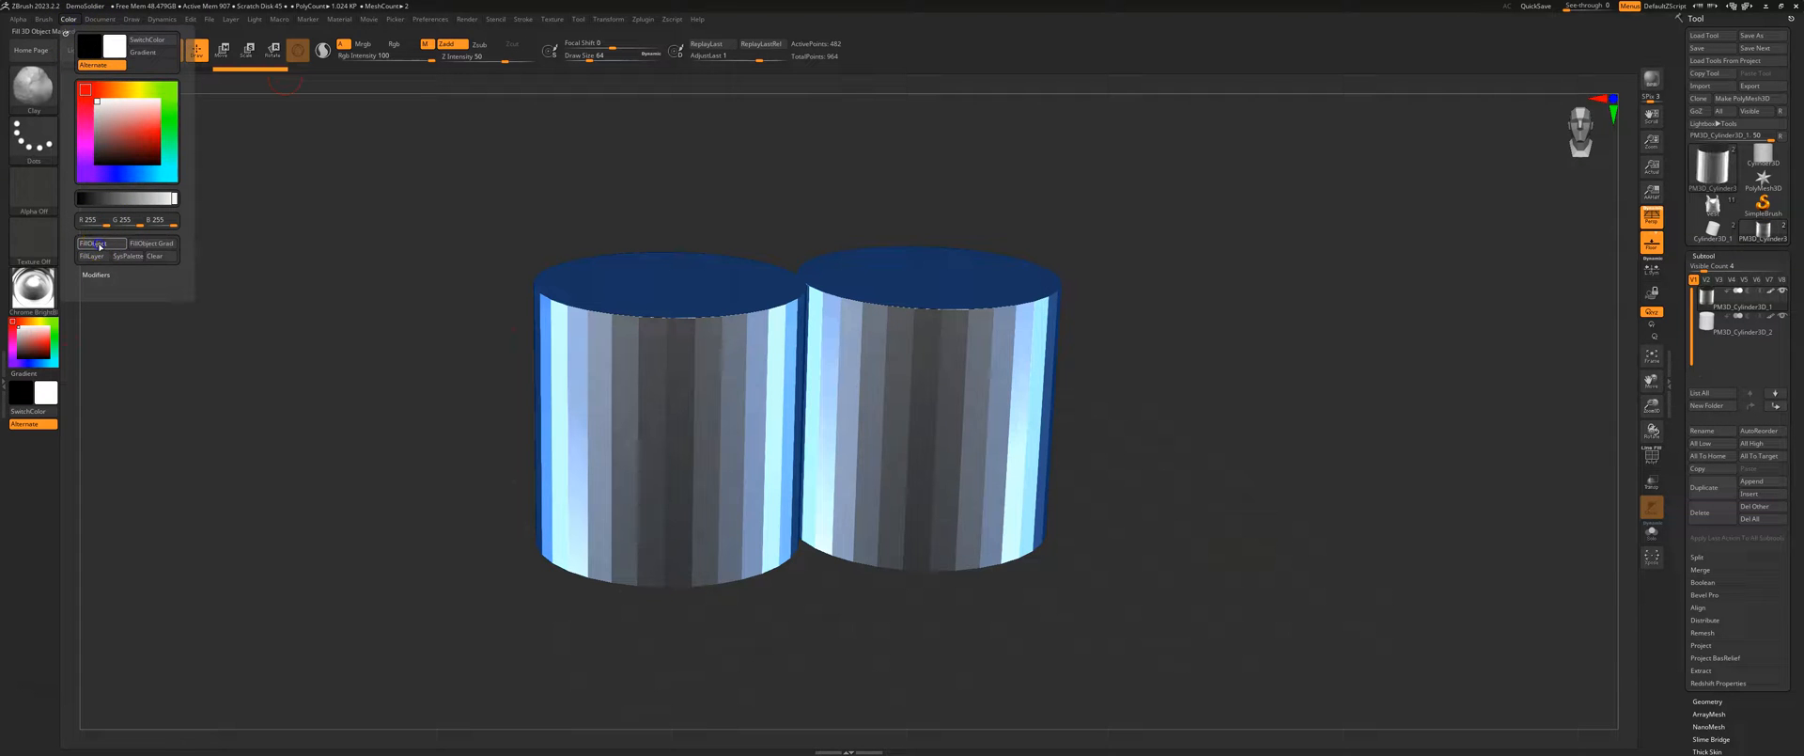
click(1714, 331)
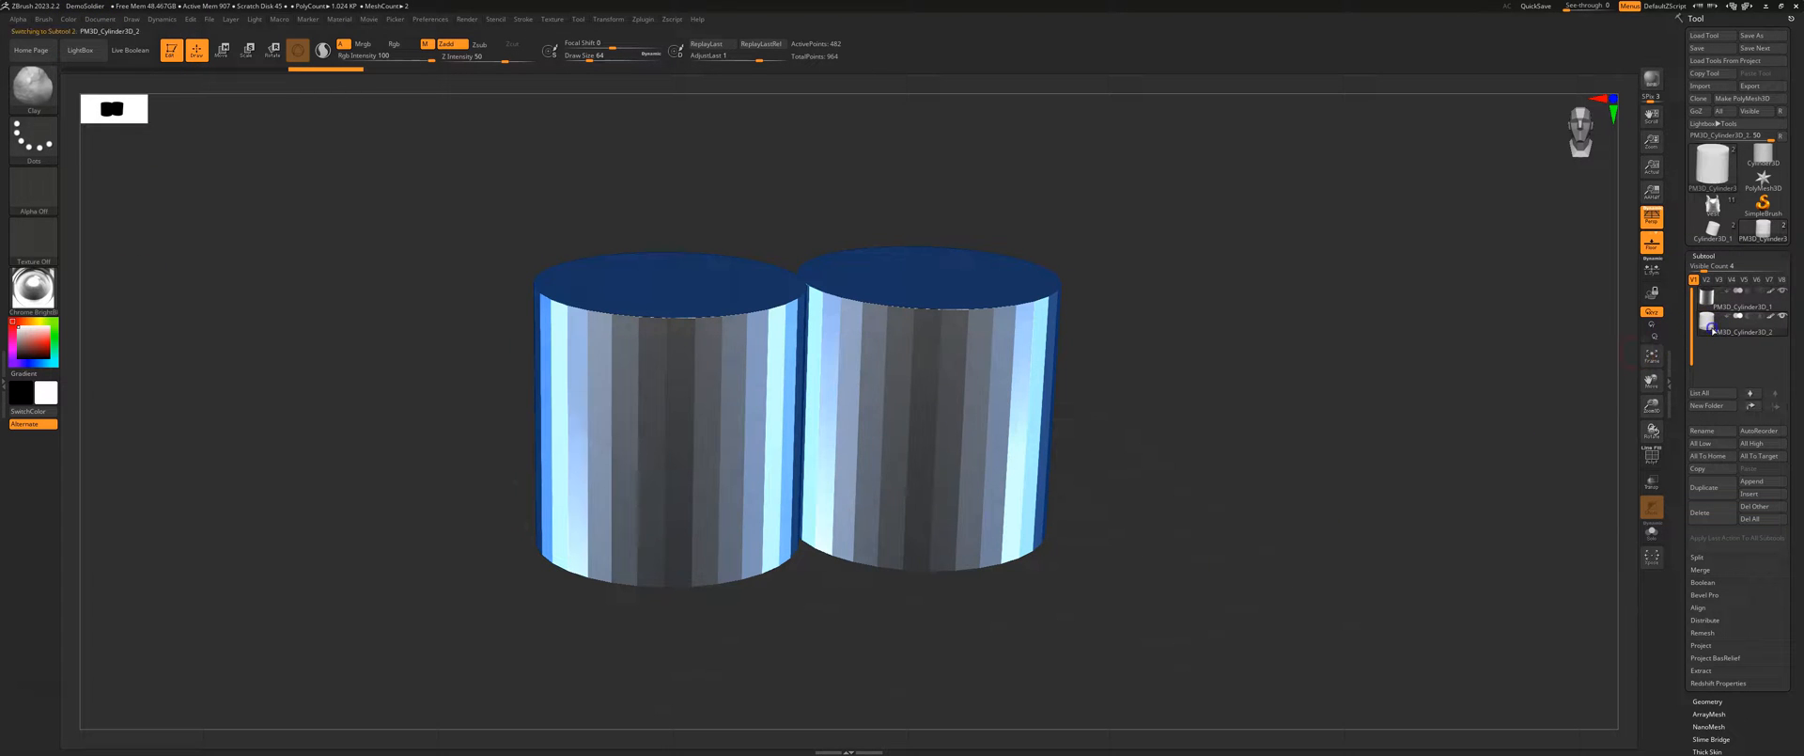
mouse_move(107, 228)
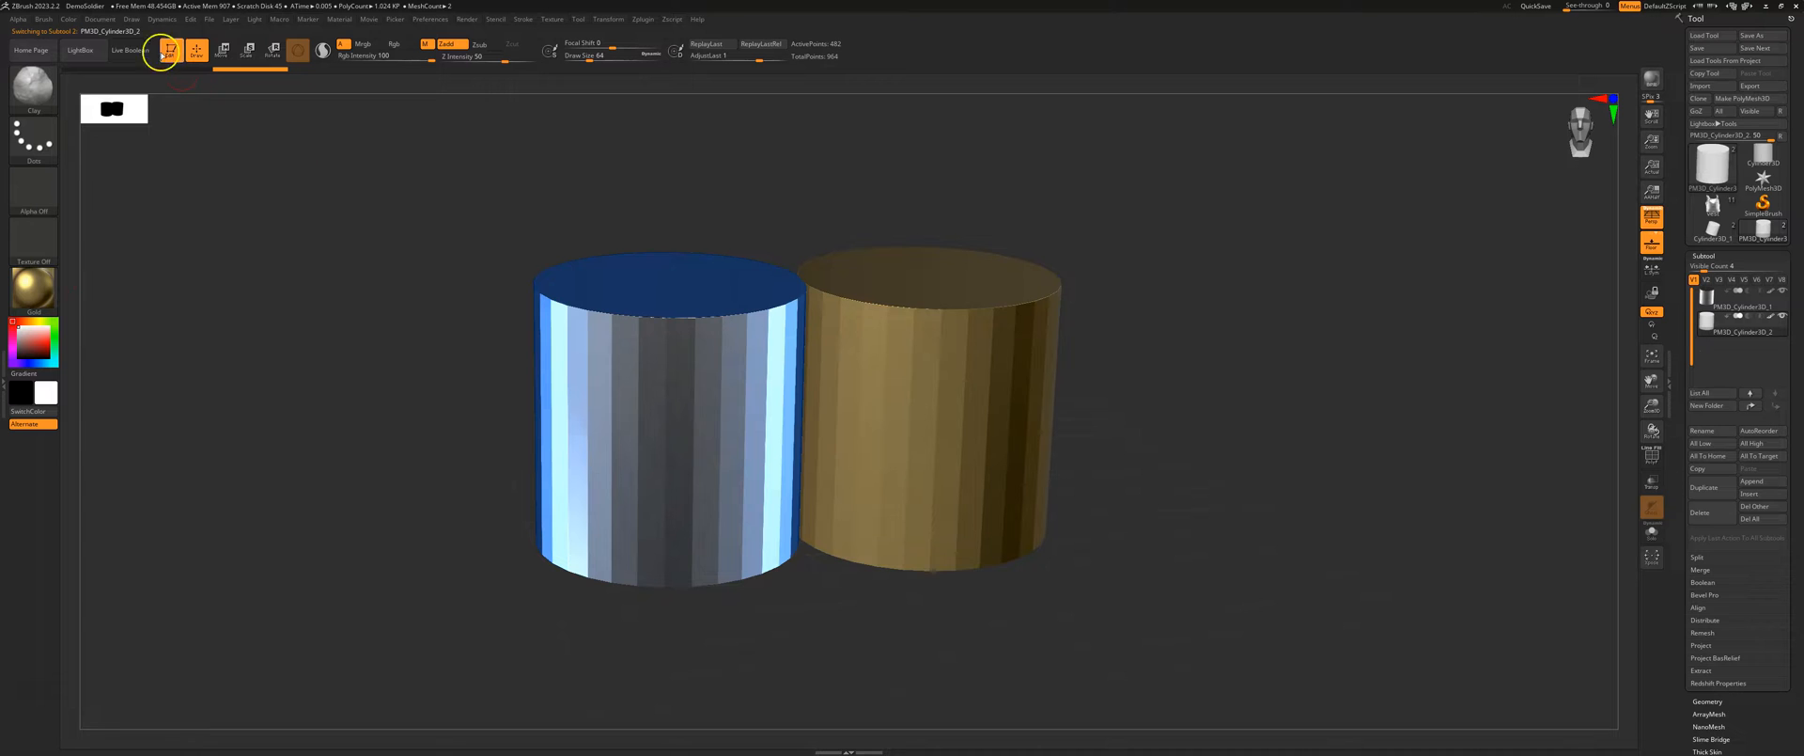
Step: Bring up the Color options to FillObject gold onto the second cylinder
click(68, 18)
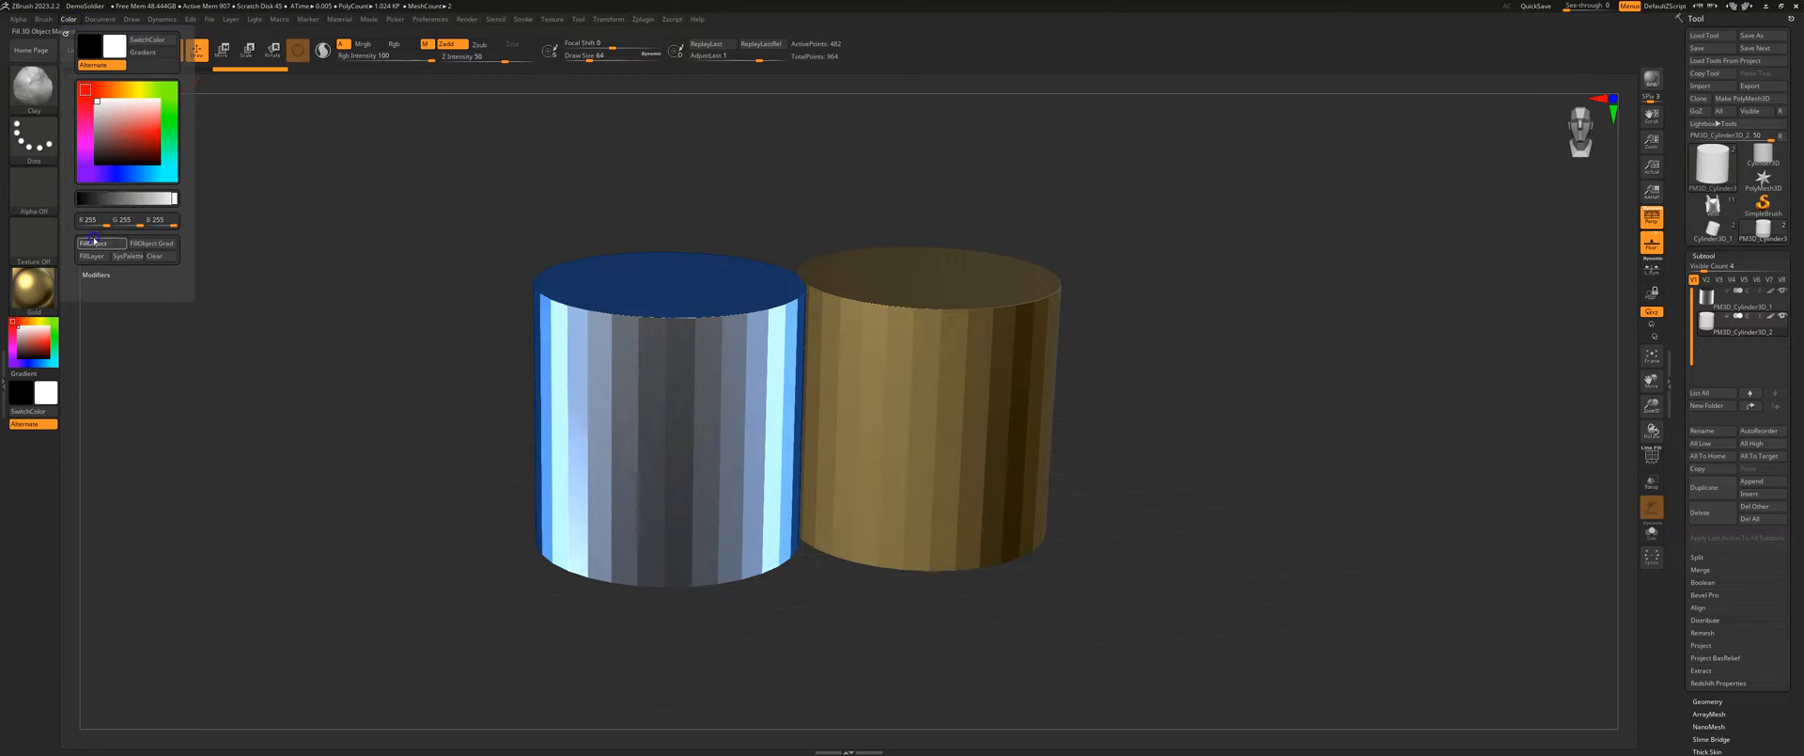